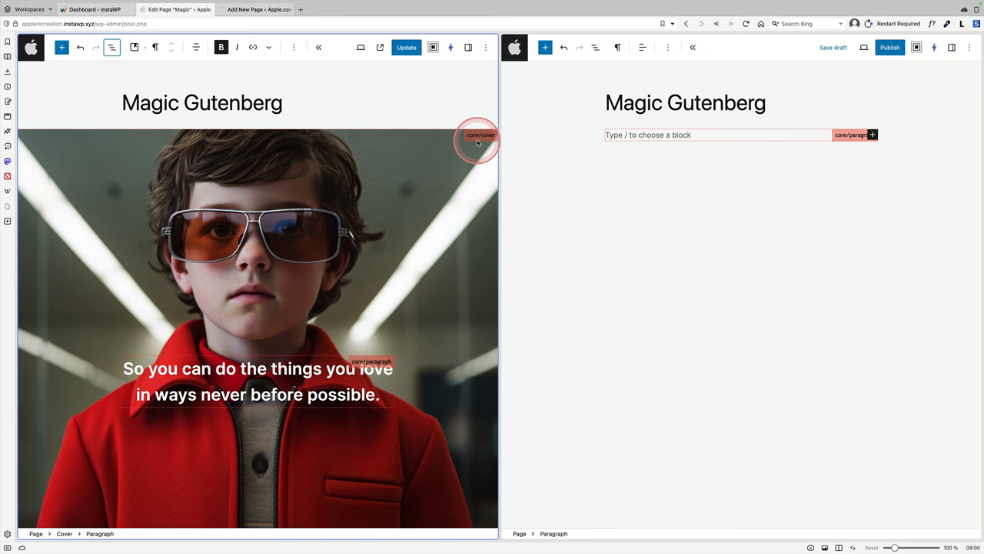
# Insert a Cover block with the boy-in-sunglasses image and make it full height.
pyautogui.click(112, 47)
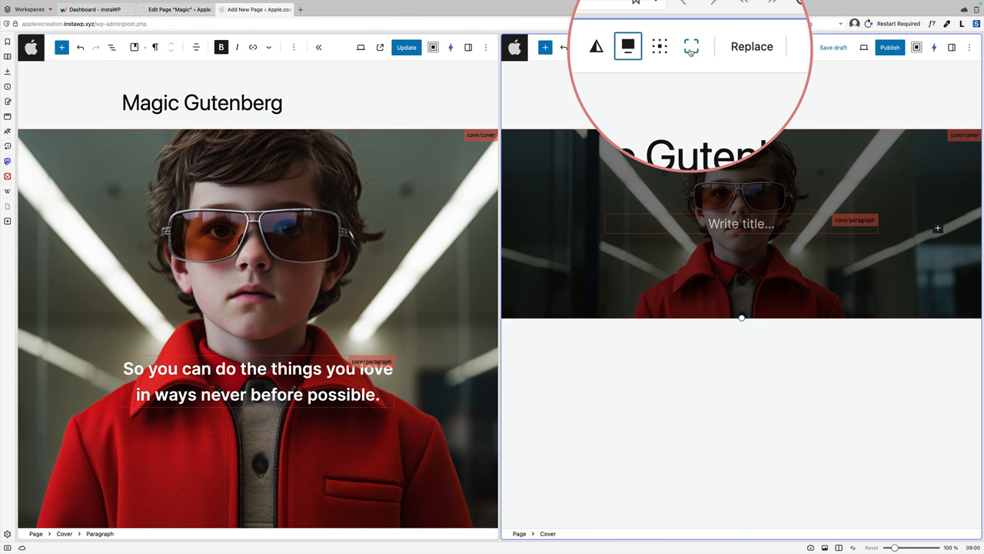
pyautogui.click(953, 47)
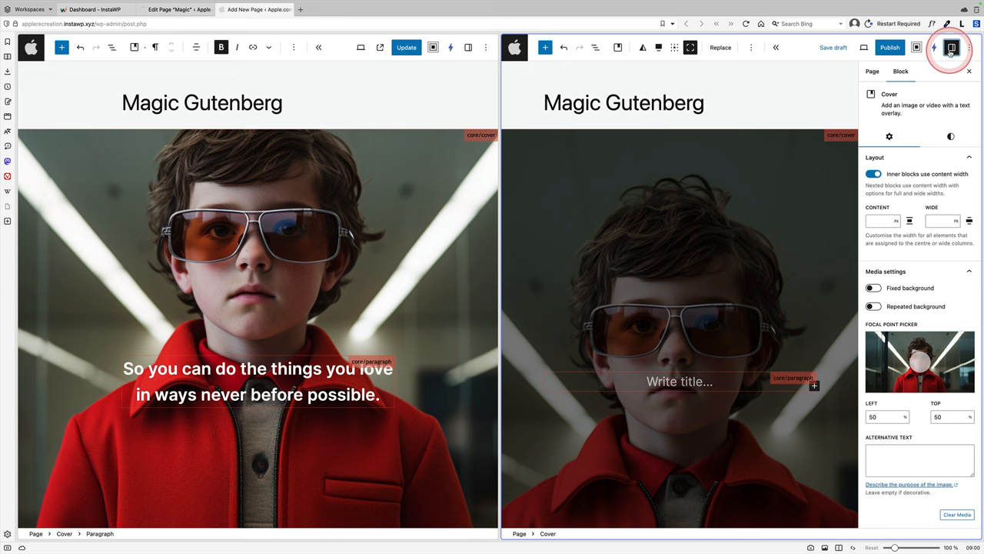
# Paste 'So you can do the things you love in ways never before possible.' into the cover and enable Fixed background.
pyautogui.click(951, 137)
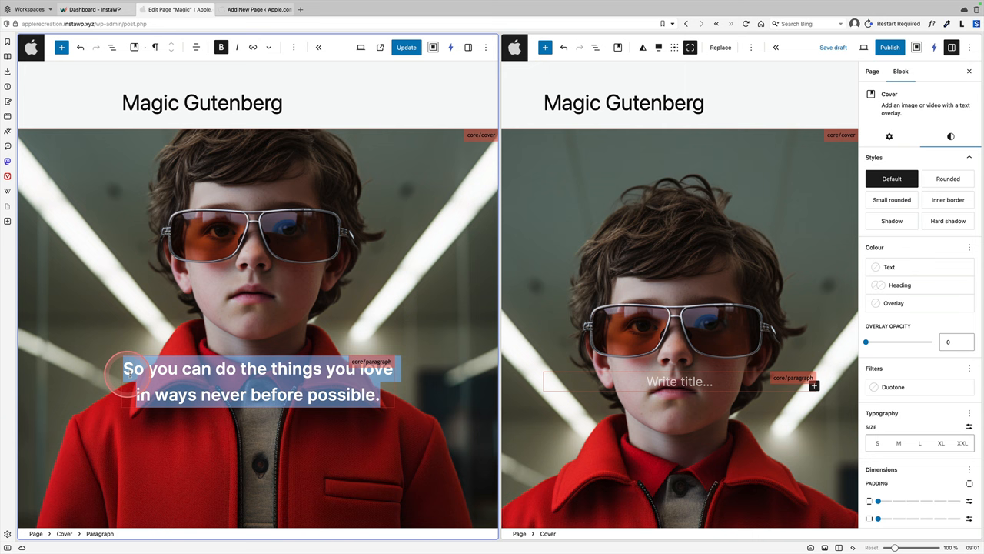
pyautogui.click(890, 136)
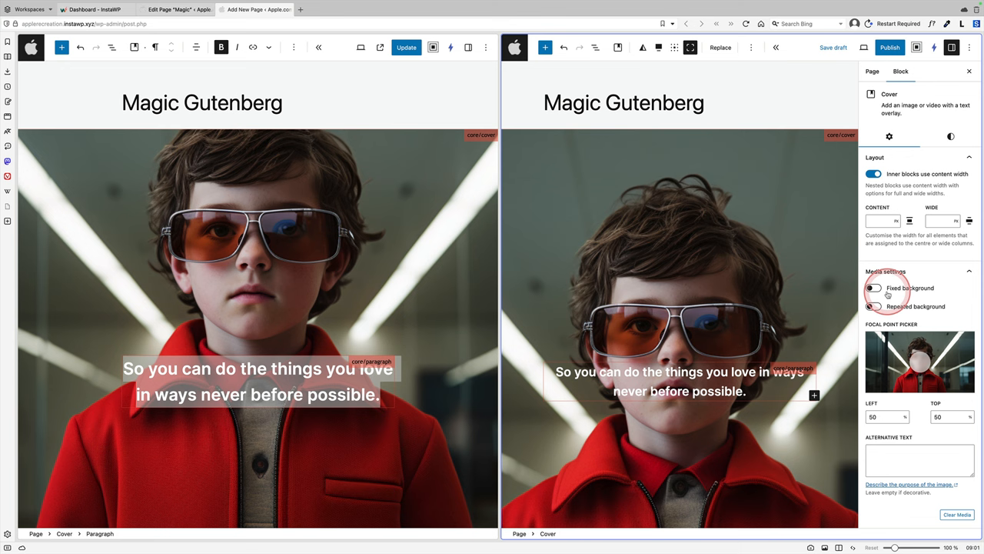
pyautogui.click(874, 288)
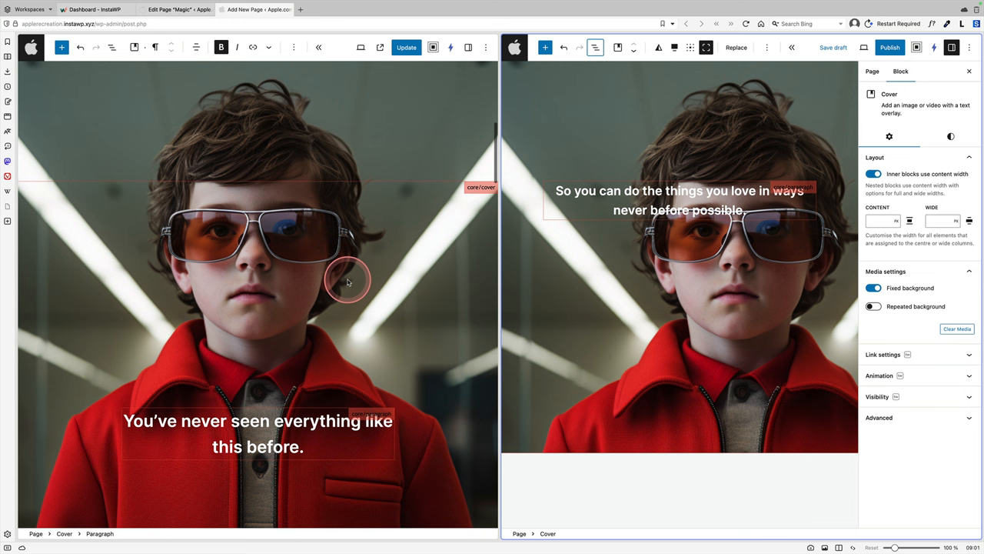
# Duplicate the cover with 'You've never seen everything like this before.' and add an empty boy cover.
pyautogui.click(677, 191)
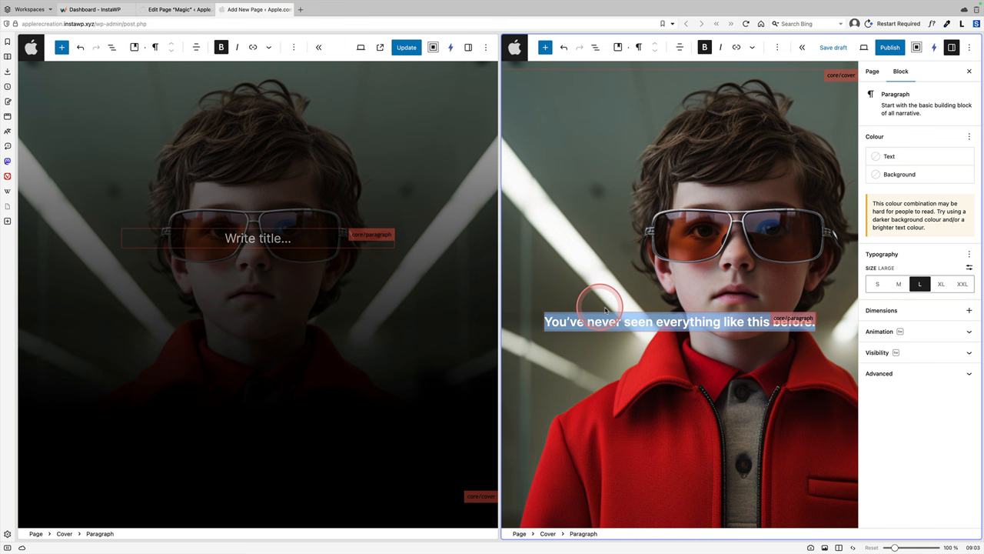
pyautogui.click(573, 124)
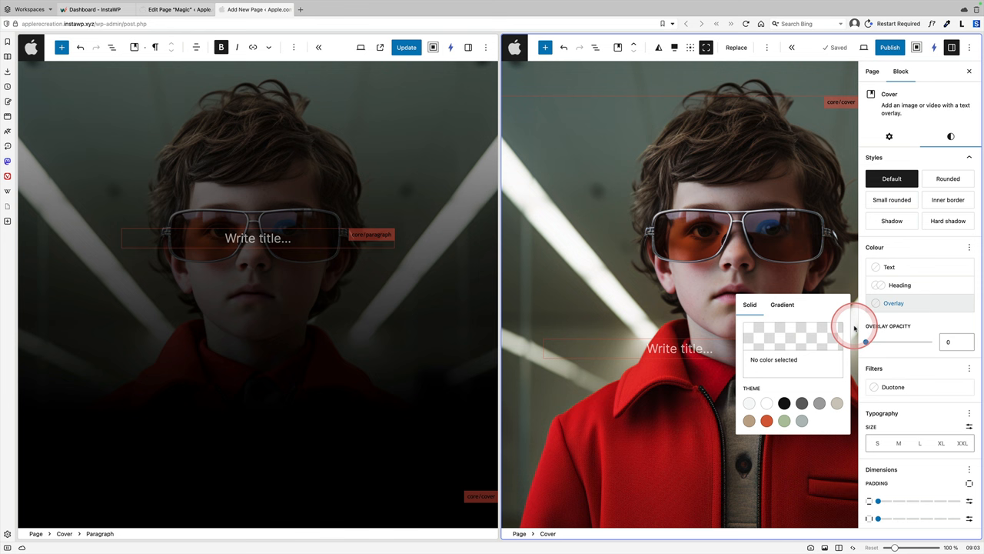
# Give the empty boy cover a #000000 gradient overlay at 100 opacity.
pyautogui.click(782, 304)
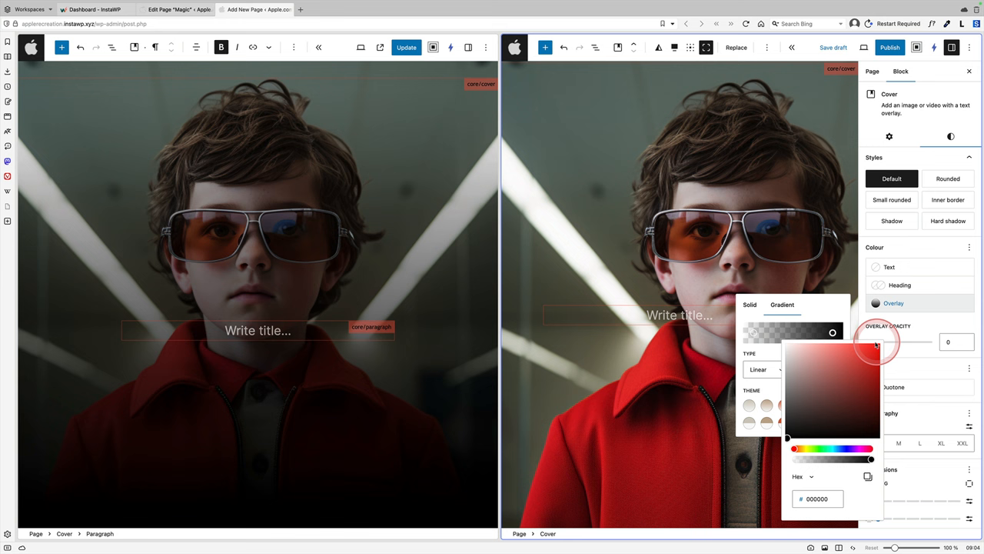
pyautogui.moveTo(869, 342); pyautogui.dragTo(930, 341)
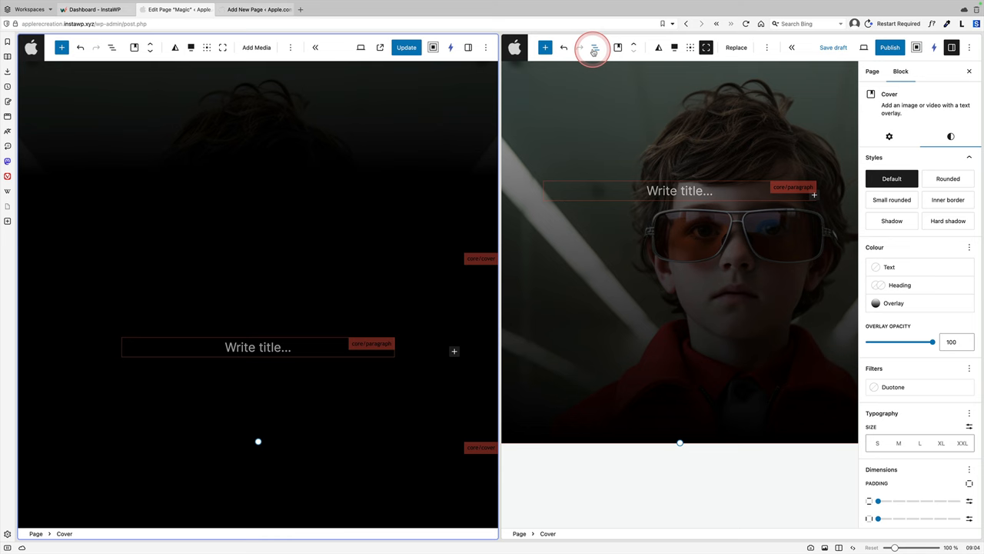
# Add a girl-in-headphones Cover block below the darkened boy cover.
pyautogui.click(594, 48)
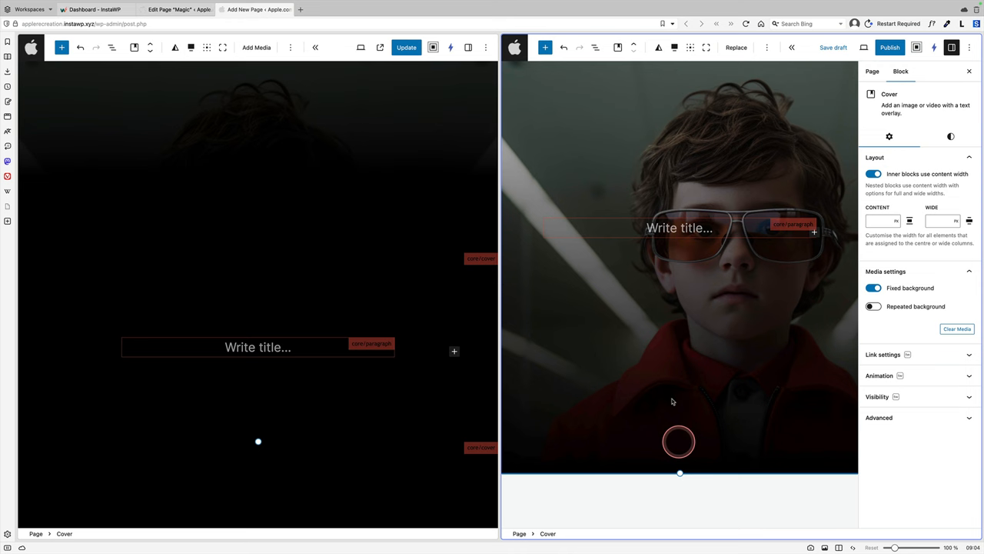
pyautogui.click(951, 136)
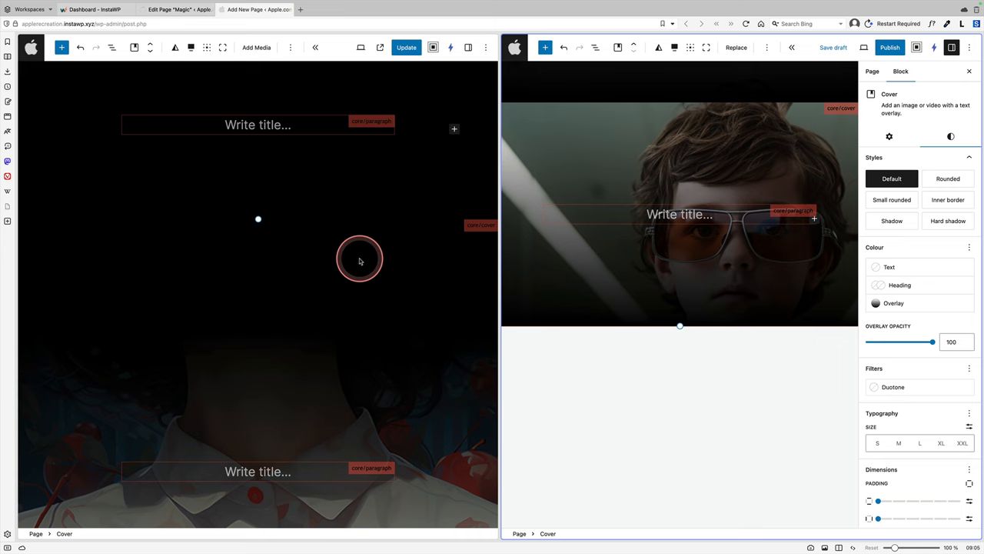
pyautogui.click(894, 303)
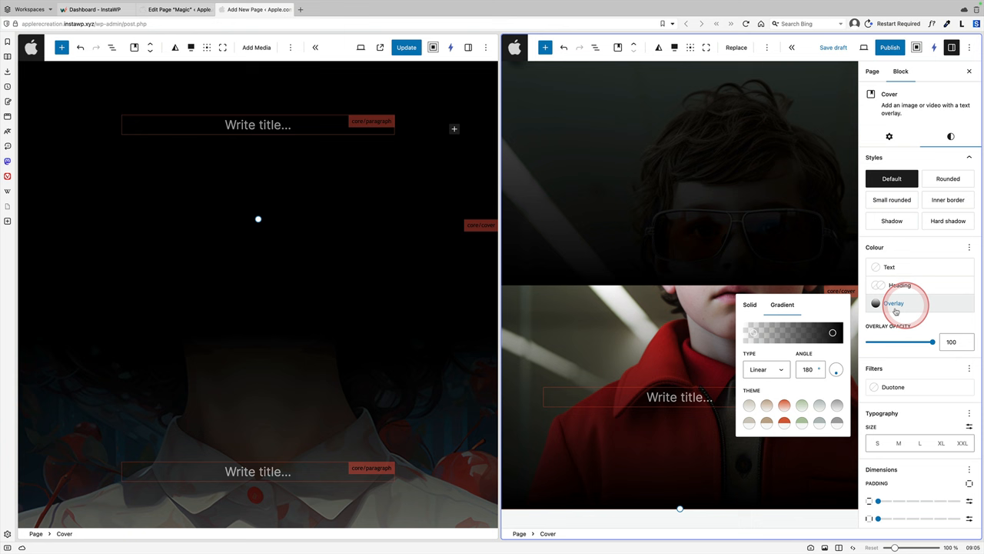
pyautogui.click(749, 304)
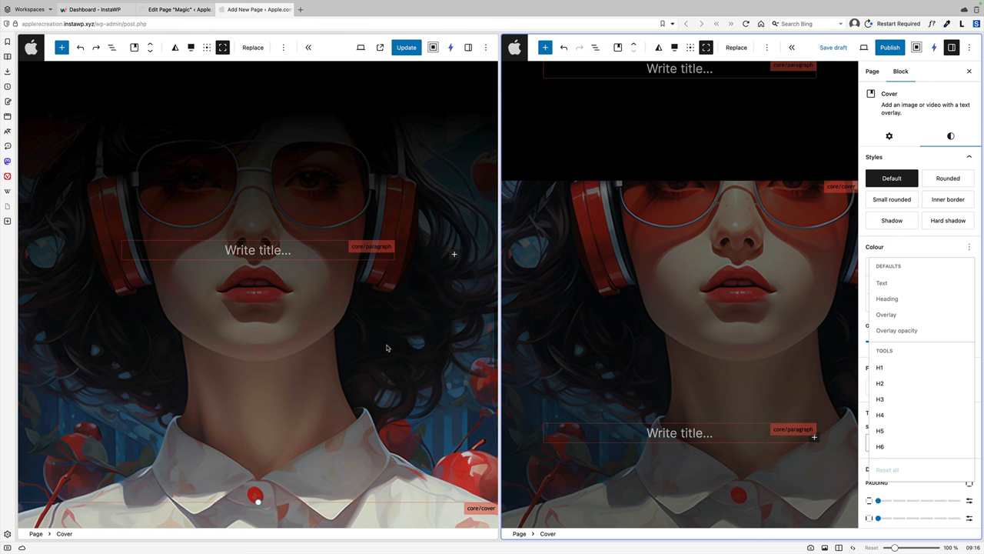
# Set the girl cover's overlay gradient from a black start stop to an end stop at alpha 0.
pyautogui.click(952, 136)
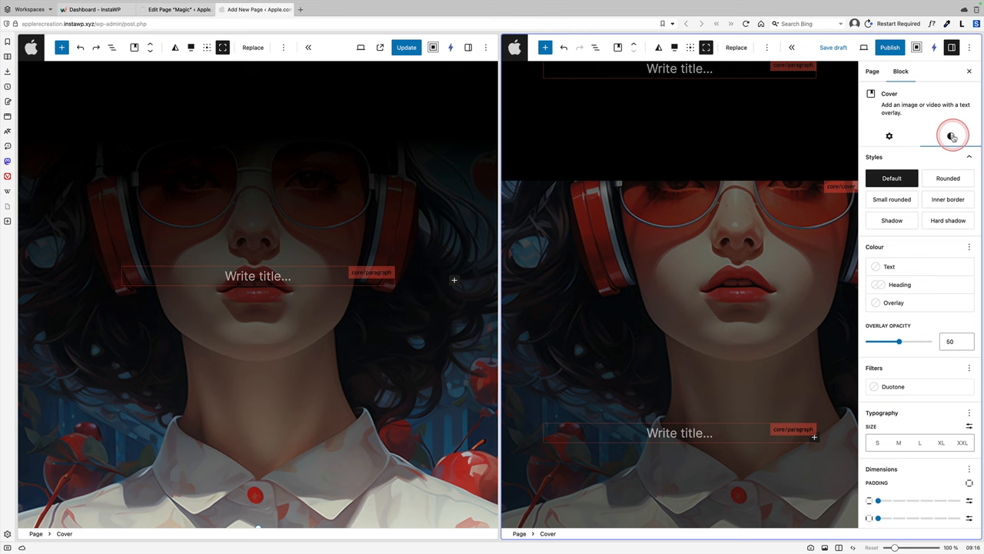
pyautogui.click(875, 302)
pyautogui.write('180')
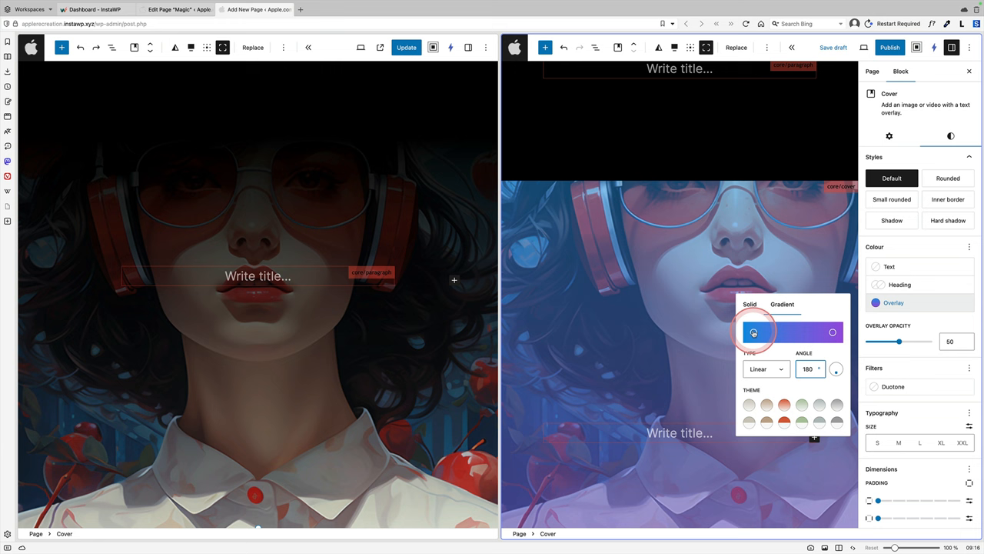
pyautogui.click(754, 331)
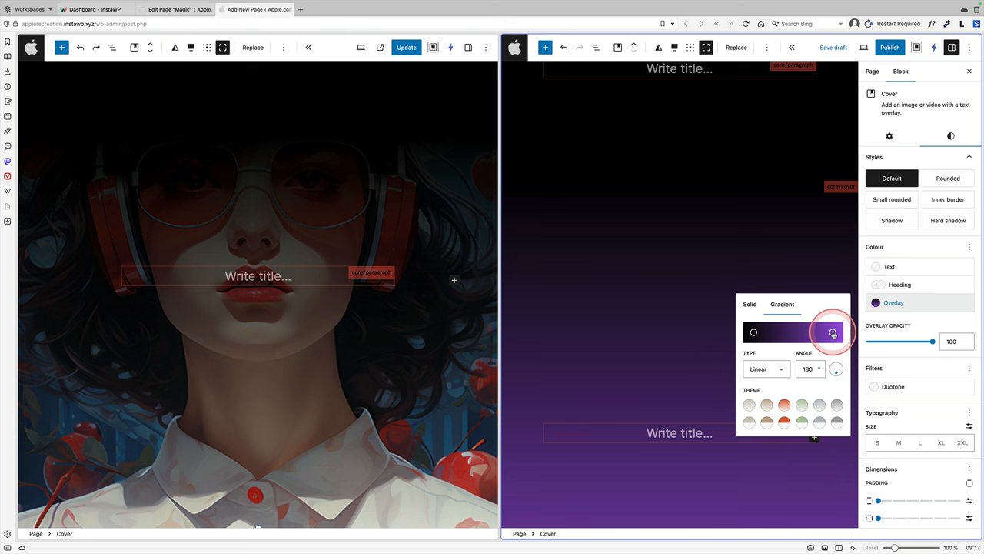
pyautogui.click(833, 332)
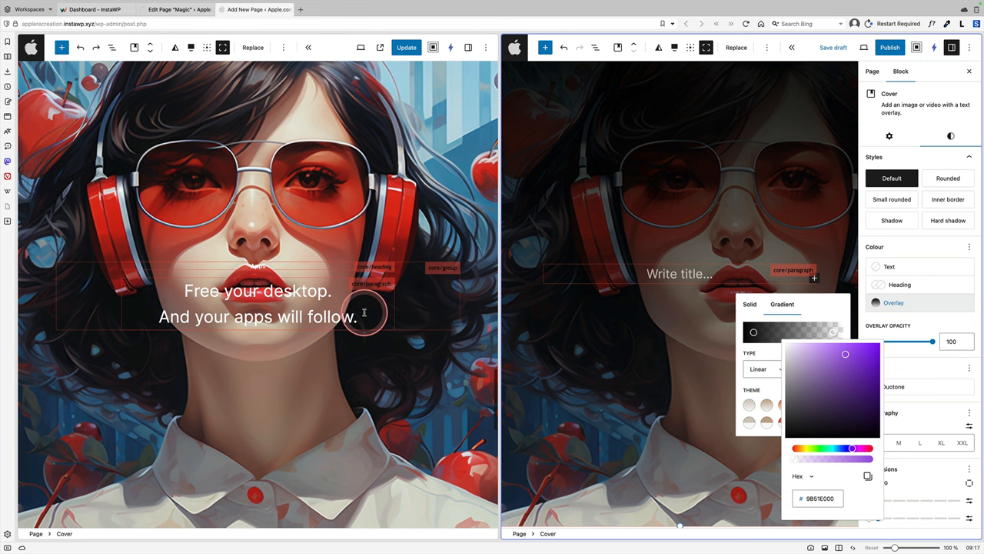
pyautogui.click(596, 47)
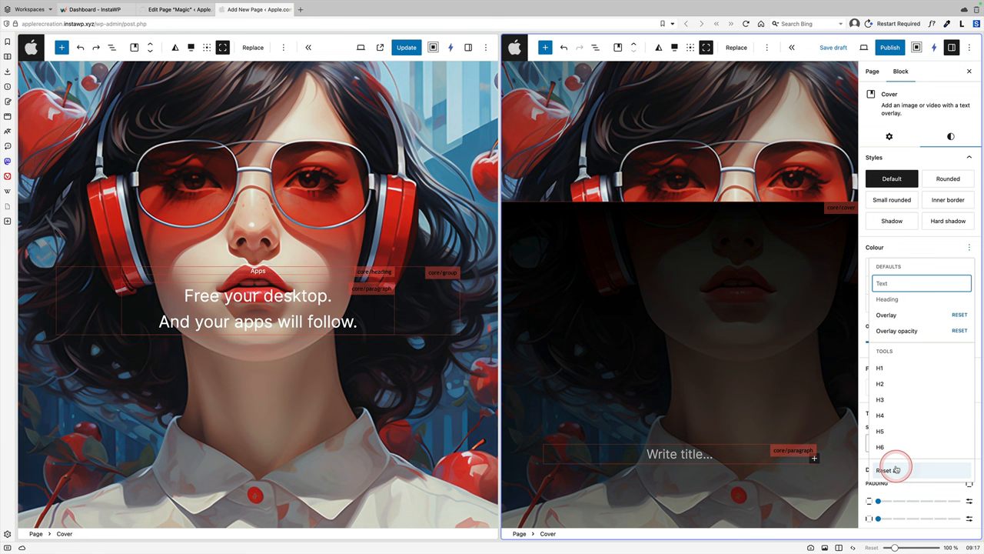
# Open the Gutenberg Magic page showing the My Portfolio sunset cover and List View.
pyautogui.click(884, 470)
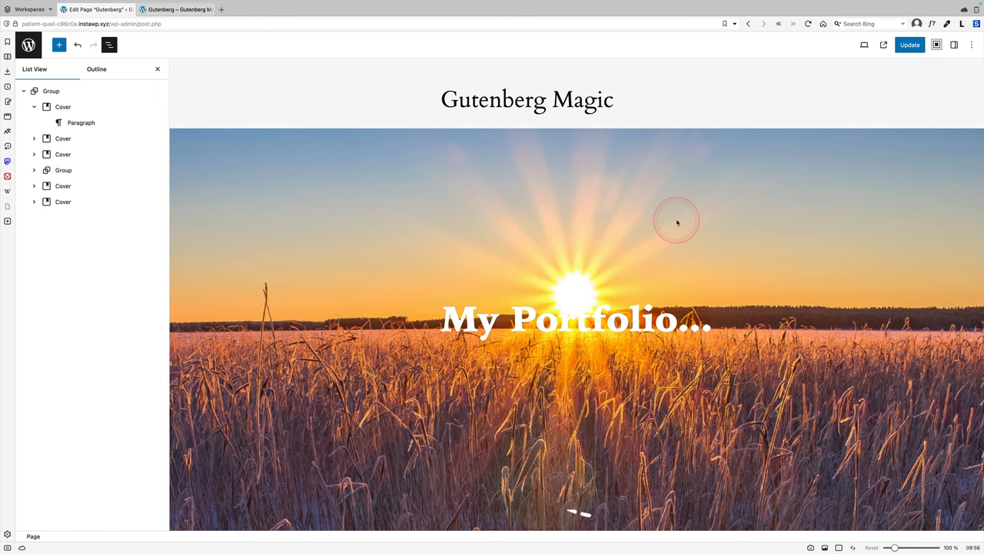
# Replace the last cover's image with the Starry Nights night-sky graphic from the Media Library.
pyautogui.scroll(-3)
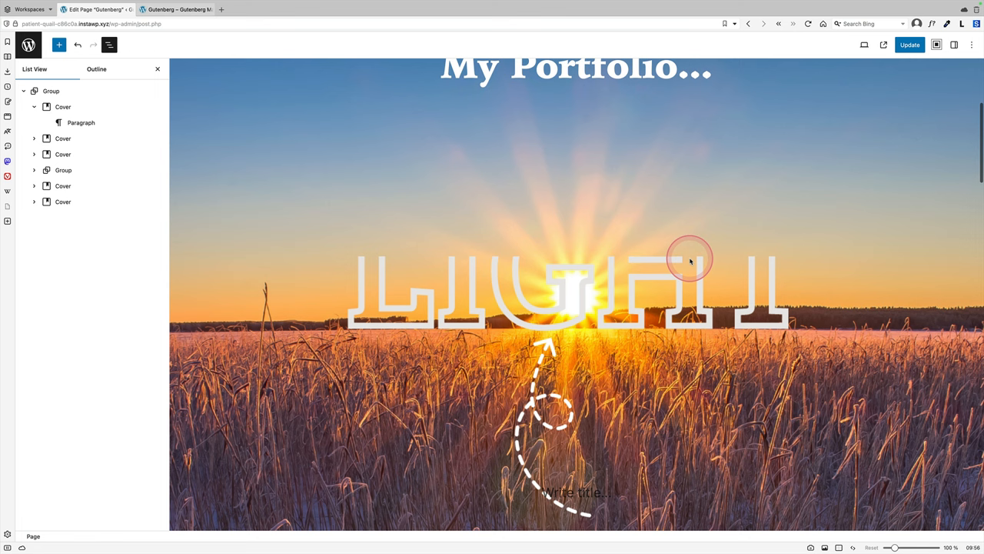
pyautogui.scroll(-3)
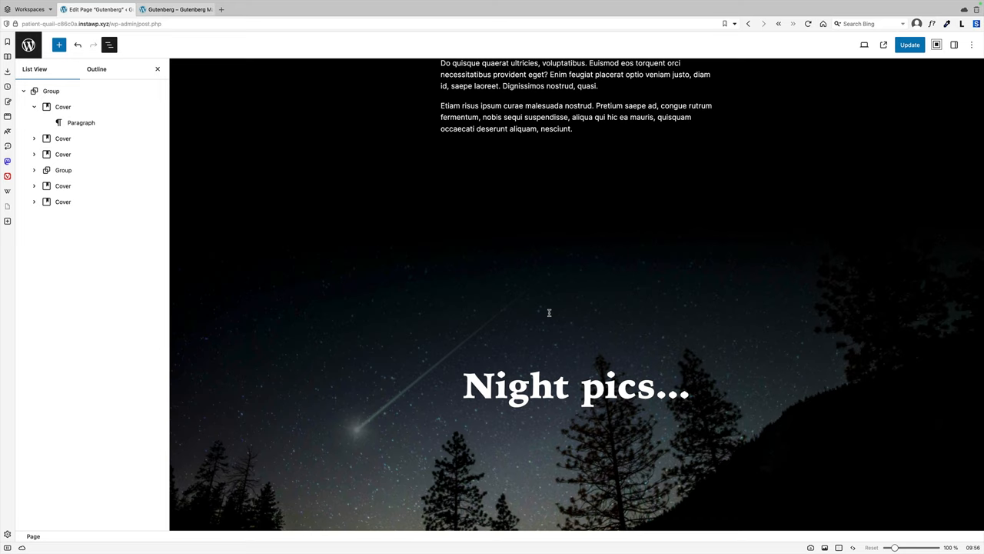
pyautogui.click(972, 44)
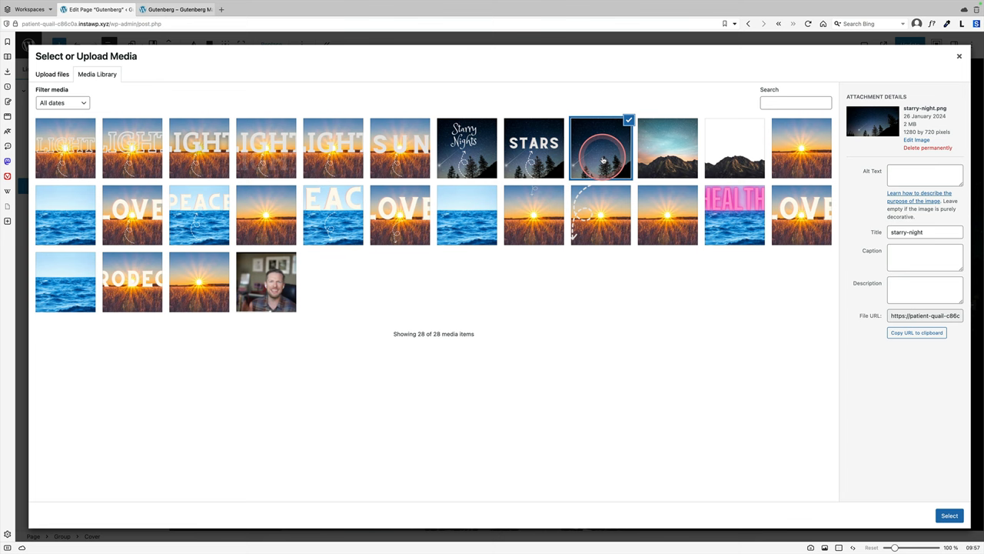
pyautogui.click(949, 516)
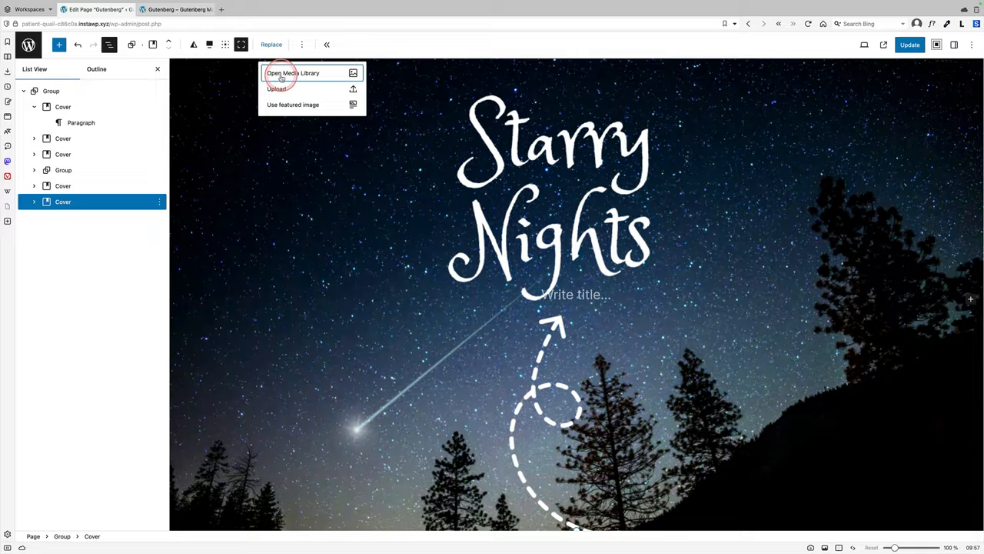